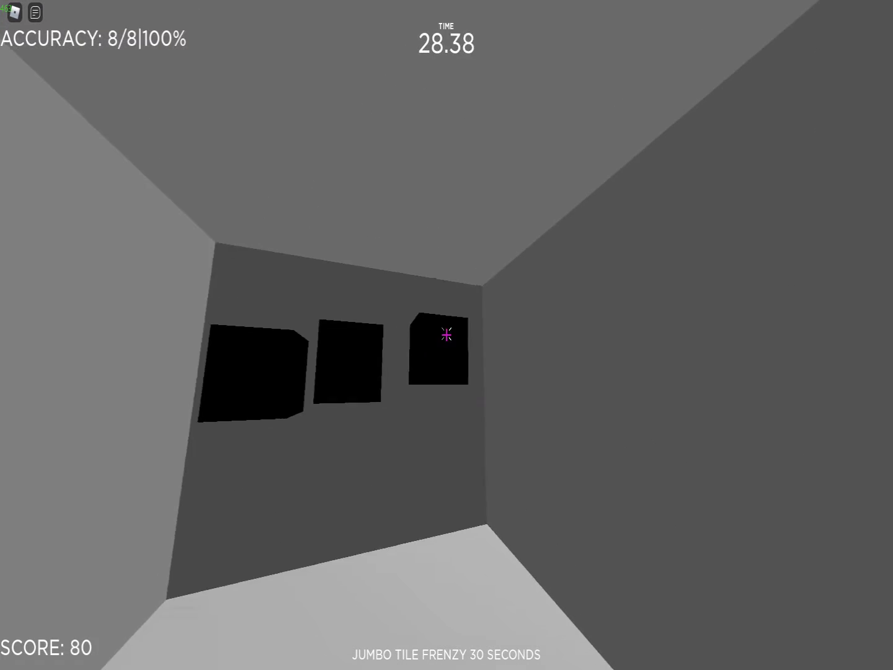
- Shoot eleven black tiles on the wall until the 30-second timer ends at 1870 points
{"action": "left_click", "coordinate": [445, 334]}
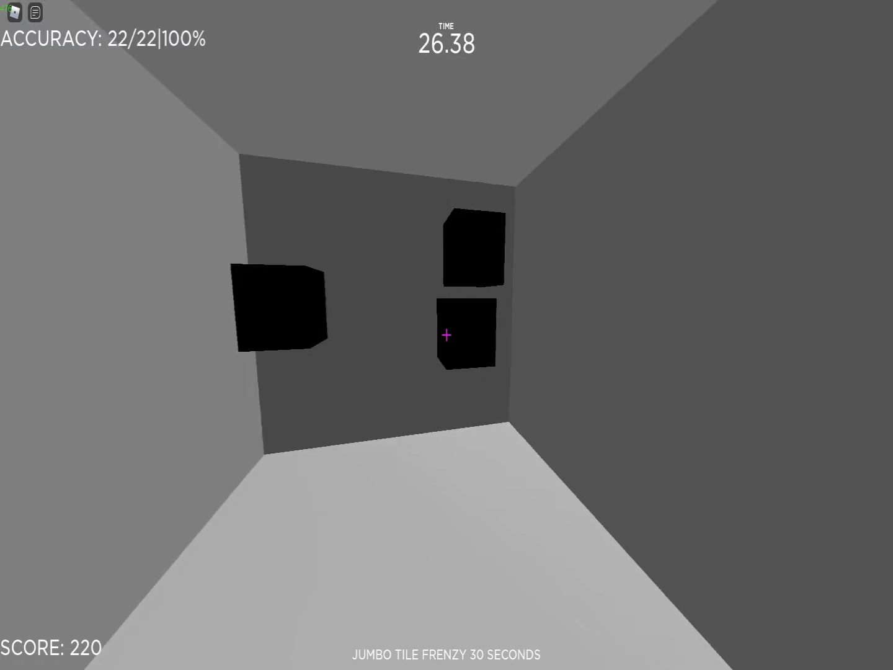
{"action": "left_click", "coordinate": [447, 335]}
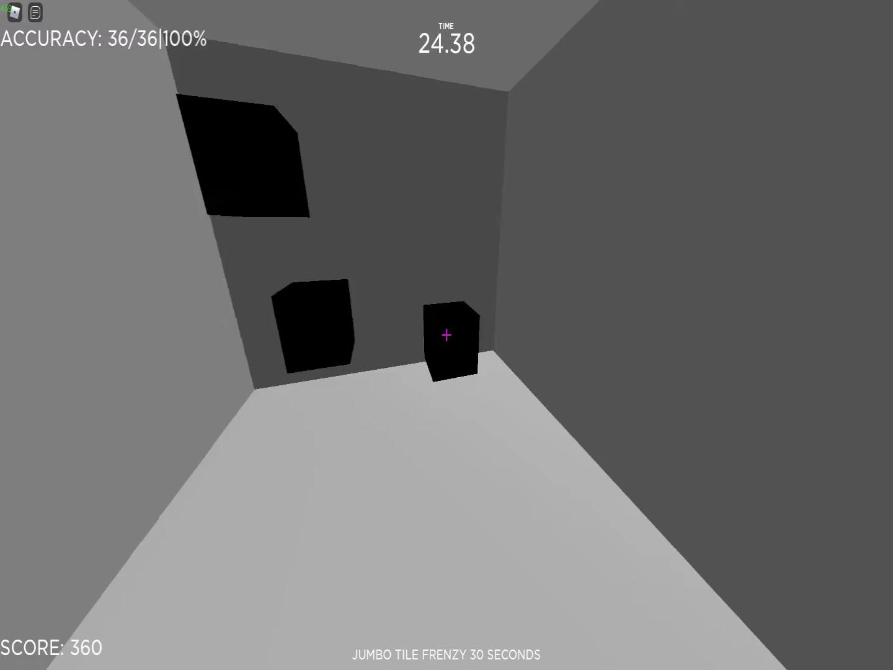
{"action": "left_click", "coordinate": [447, 335]}
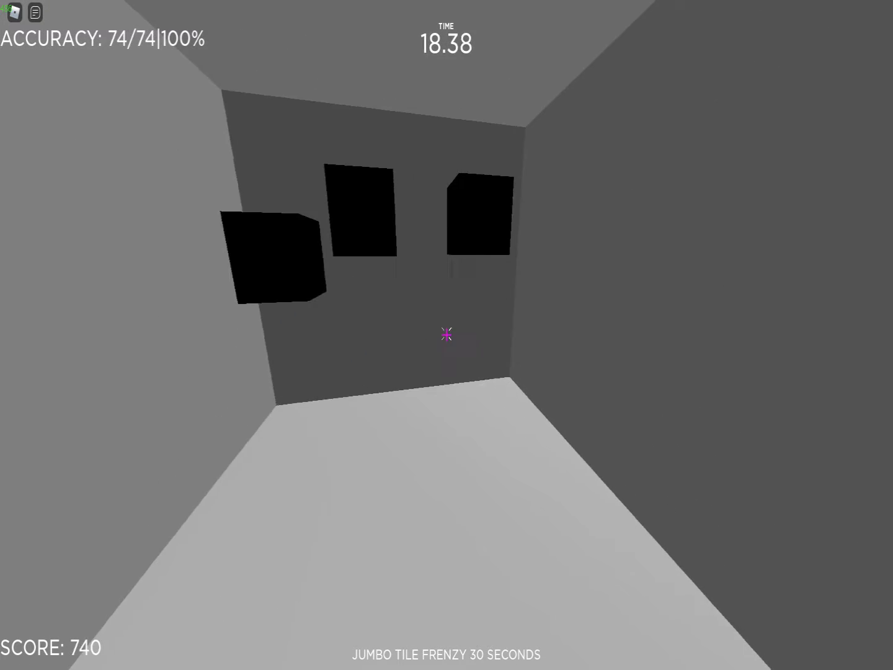
{"action": "left_click", "coordinate": [447, 335]}
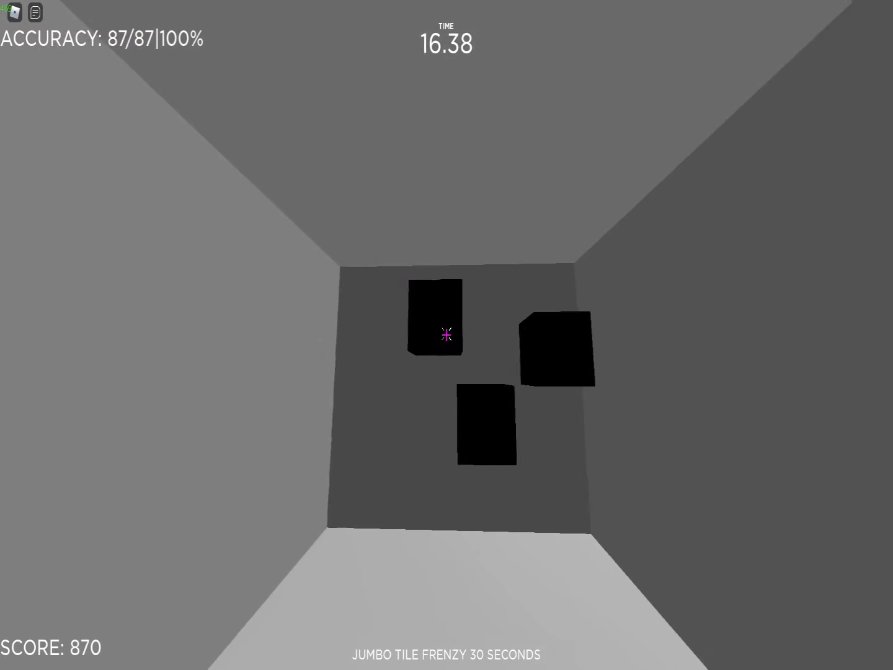
{"action": "left_click", "coordinate": [445, 335]}
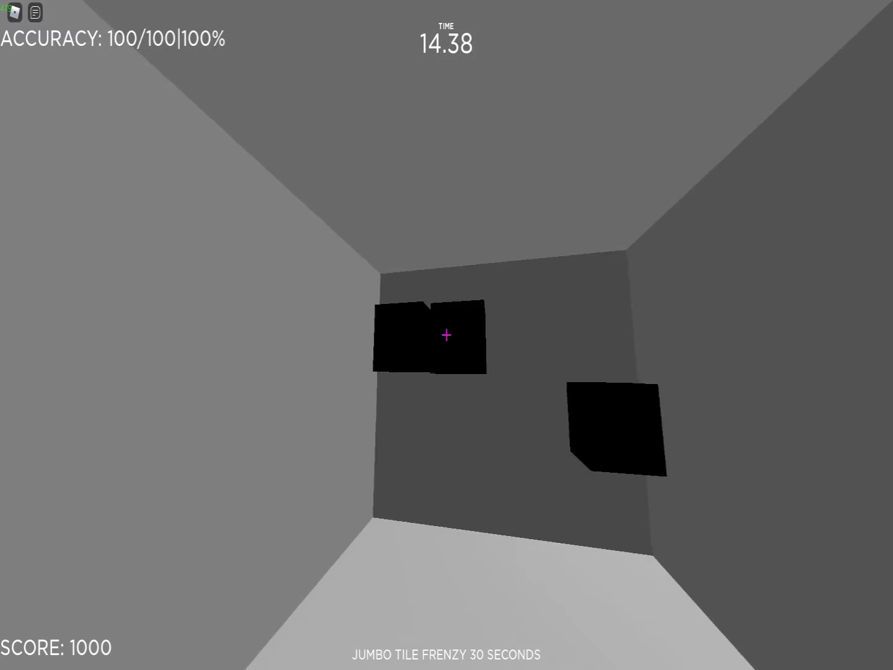
{"action": "left_click", "coordinate": [445, 334]}
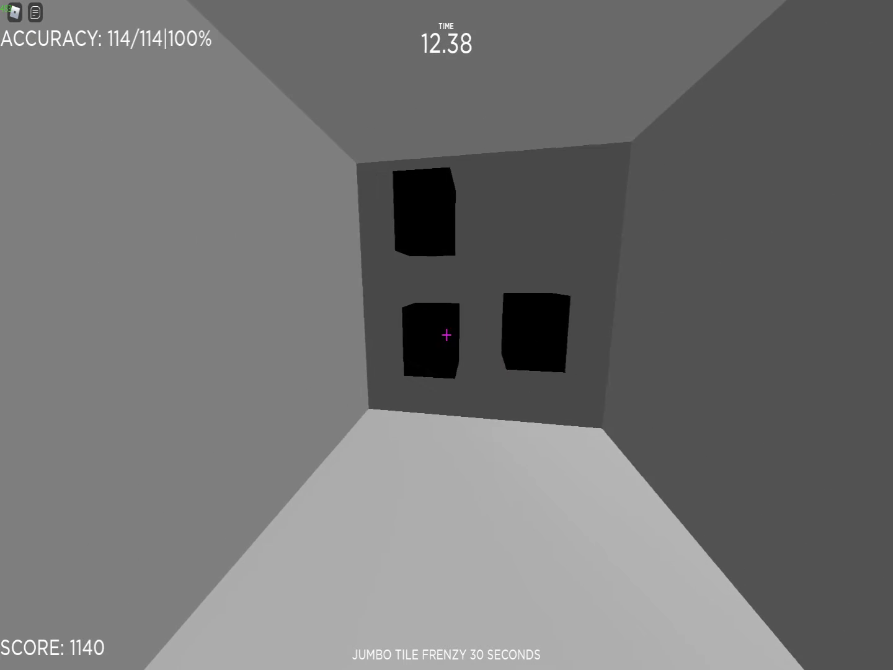
{"action": "left_click", "coordinate": [445, 333]}
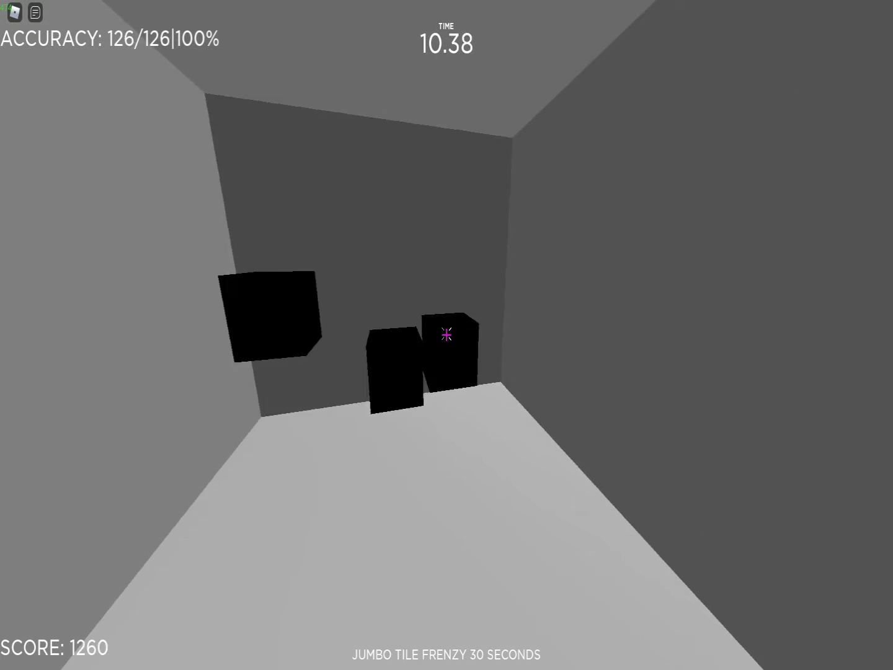
{"action": "left_click", "coordinate": [443, 335]}
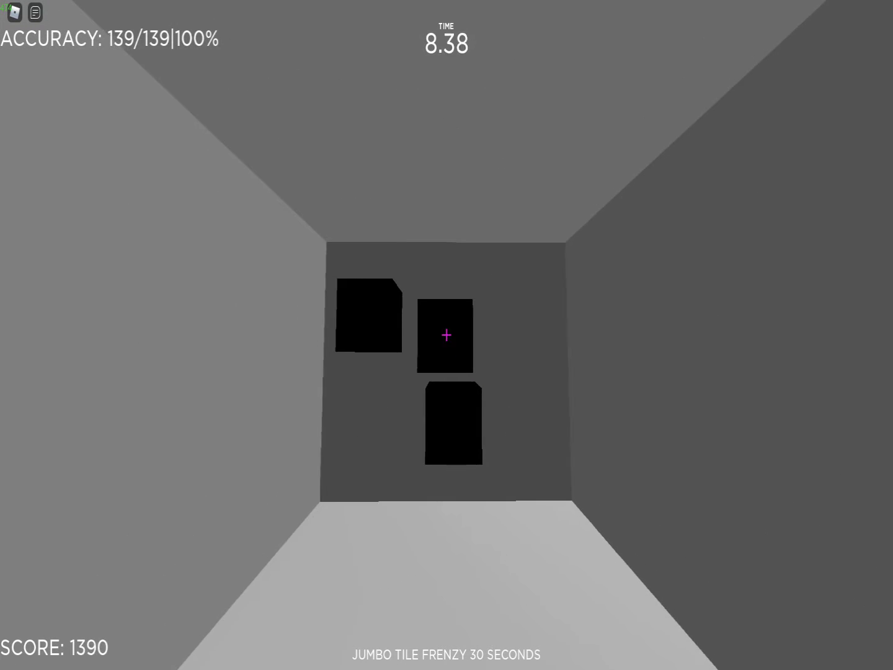
{"action": "left_click", "coordinate": [443, 333]}
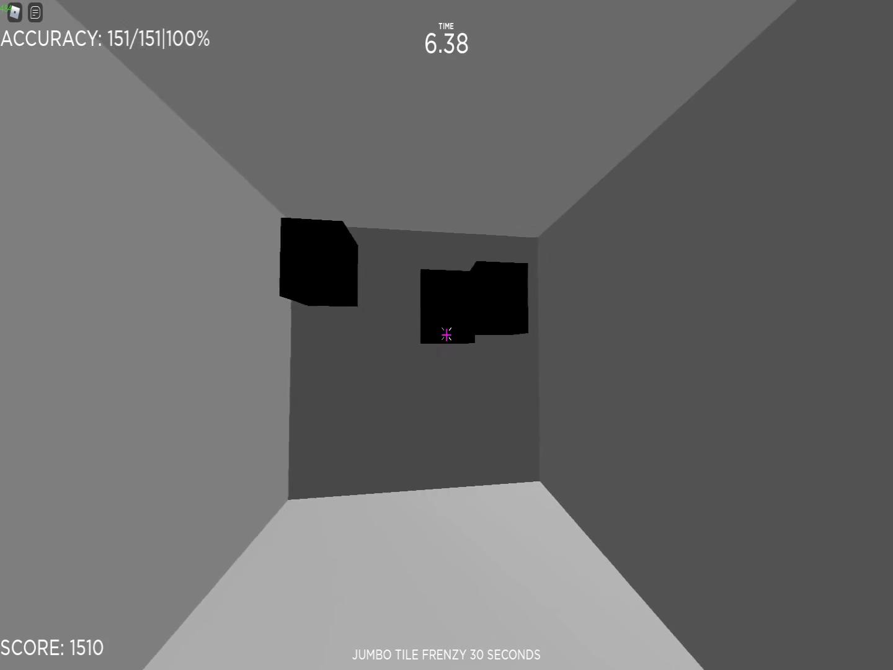
{"action": "left_click", "coordinate": [444, 335]}
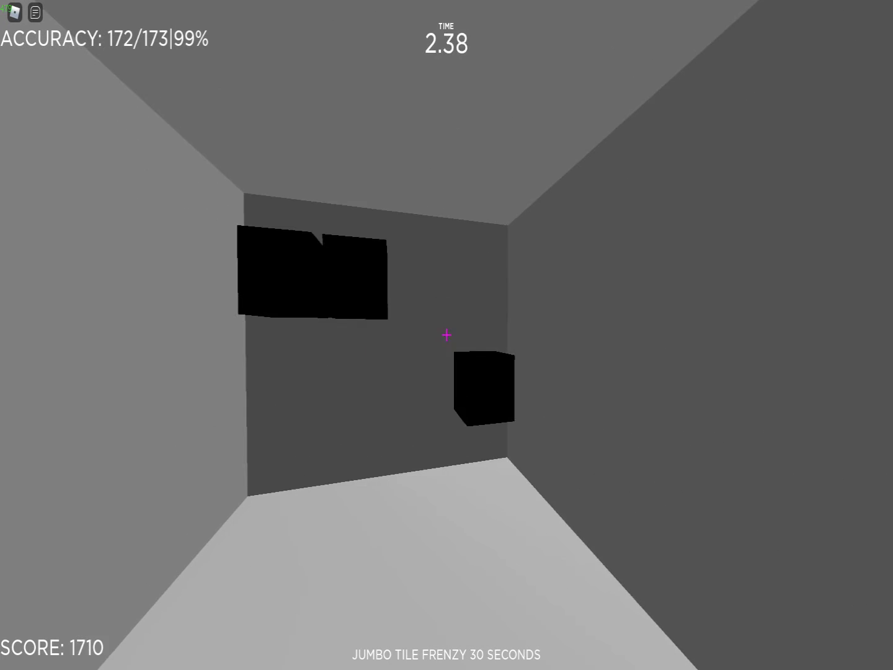
{"action": "left_click", "coordinate": [447, 335]}
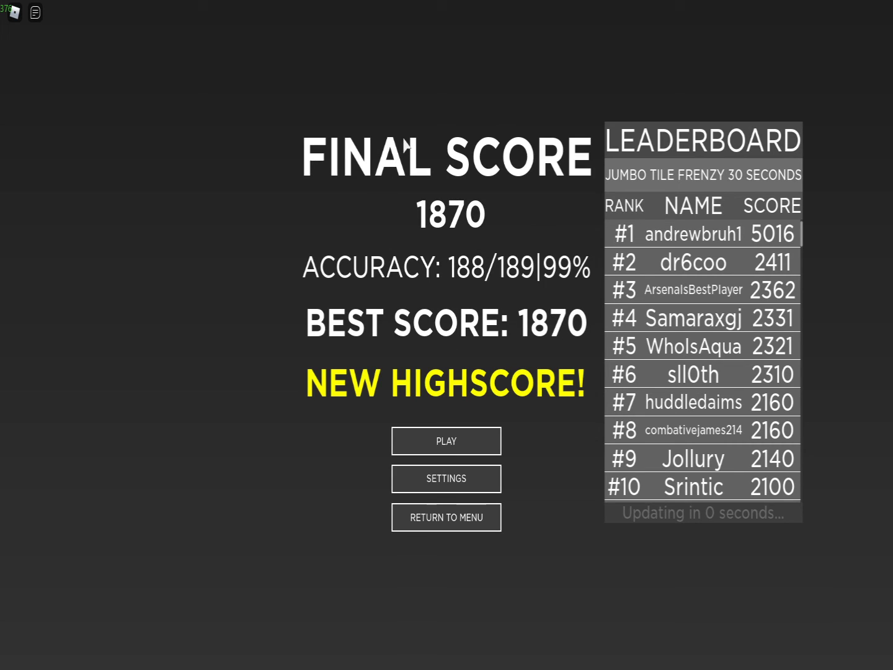
{"action": "mouse_move", "coordinate": [452, 235]}
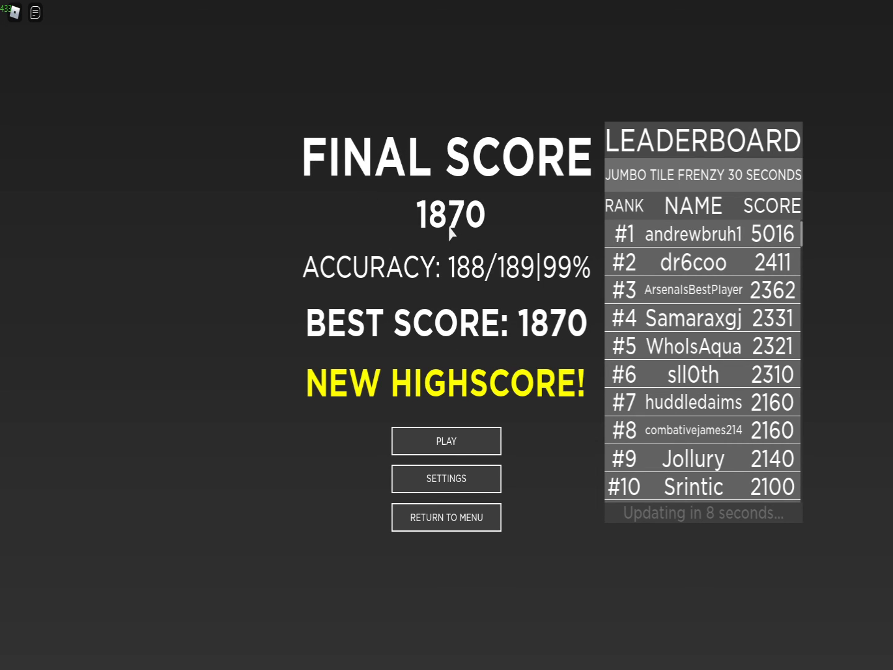